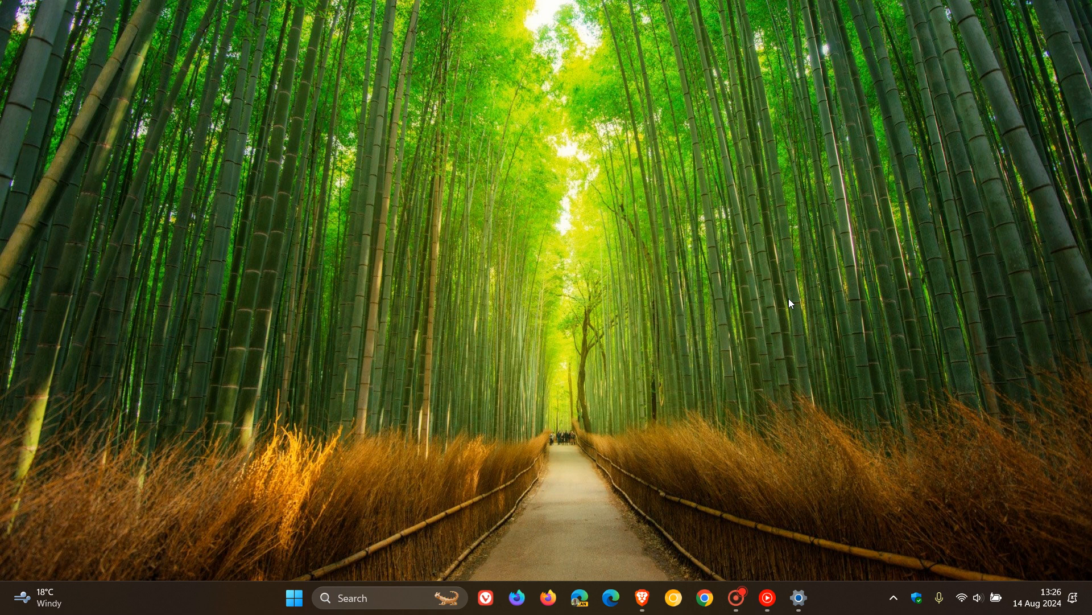
{"action": "mouse_move", "coordinate": [782, 218]}
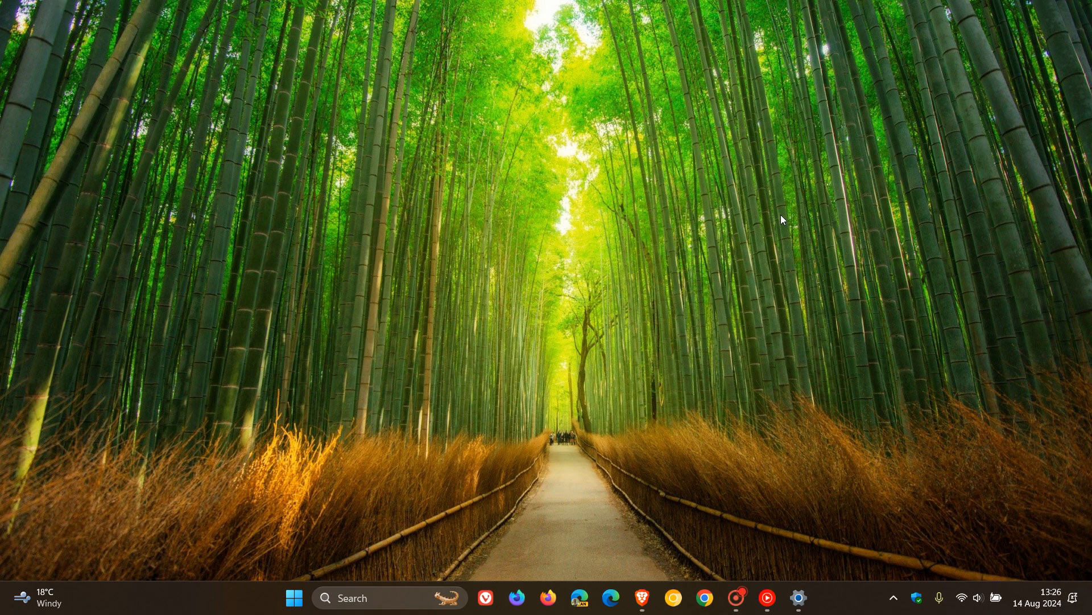
{"action": "mouse_move", "coordinate": [789, 524]}
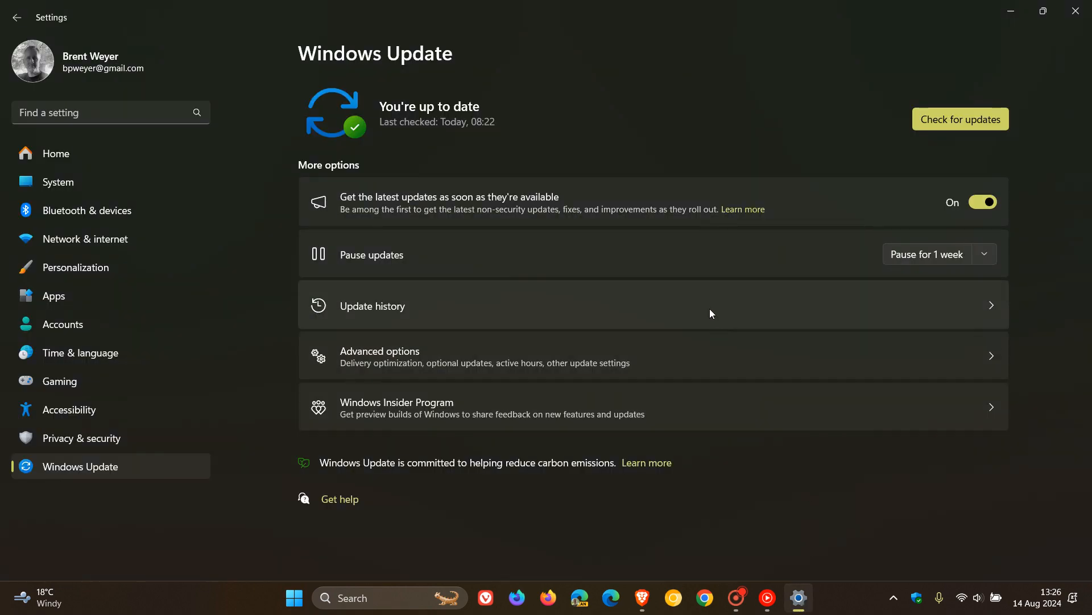
View Update history listing 46 quality updates, latest KB5041585 from 14 Aug 2024
{"action": "left_click", "coordinate": [372, 305]}
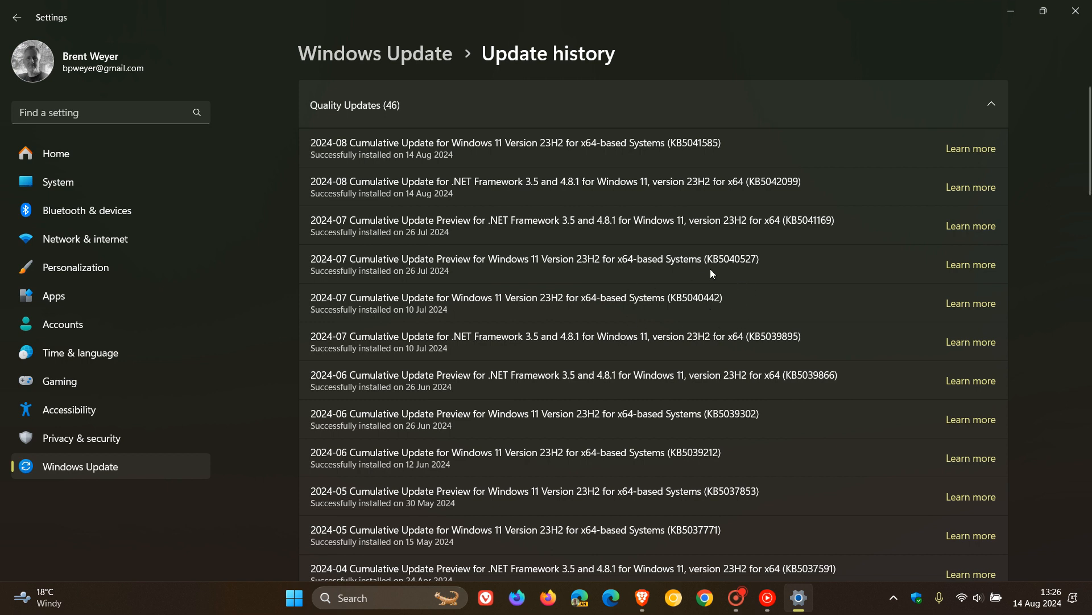
{"action": "mouse_move", "coordinate": [691, 319]}
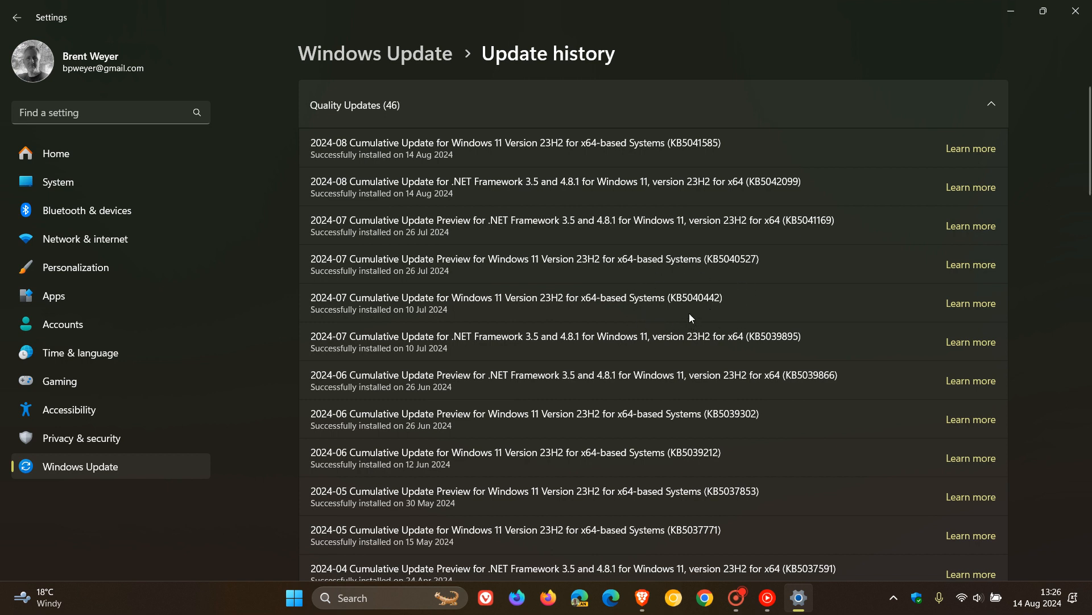
{"action": "mouse_move", "coordinate": [717, 317]}
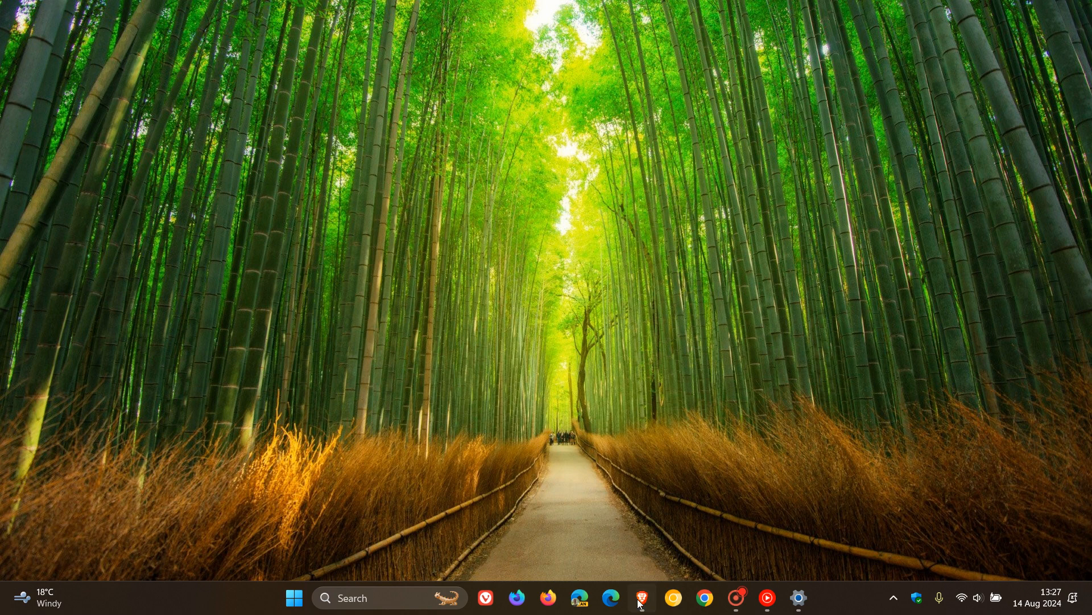
Bring up Brave's Windows 11 23H2 known-issues page on the BitLocker recovery problem
{"action": "left_click", "coordinate": [639, 598]}
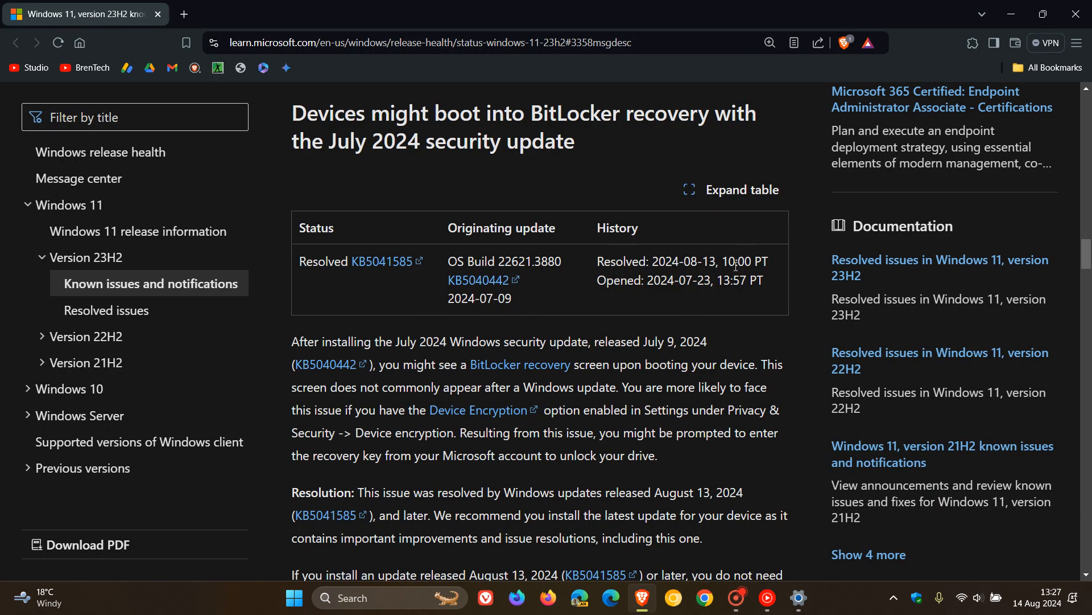
{"action": "mouse_move", "coordinate": [729, 264]}
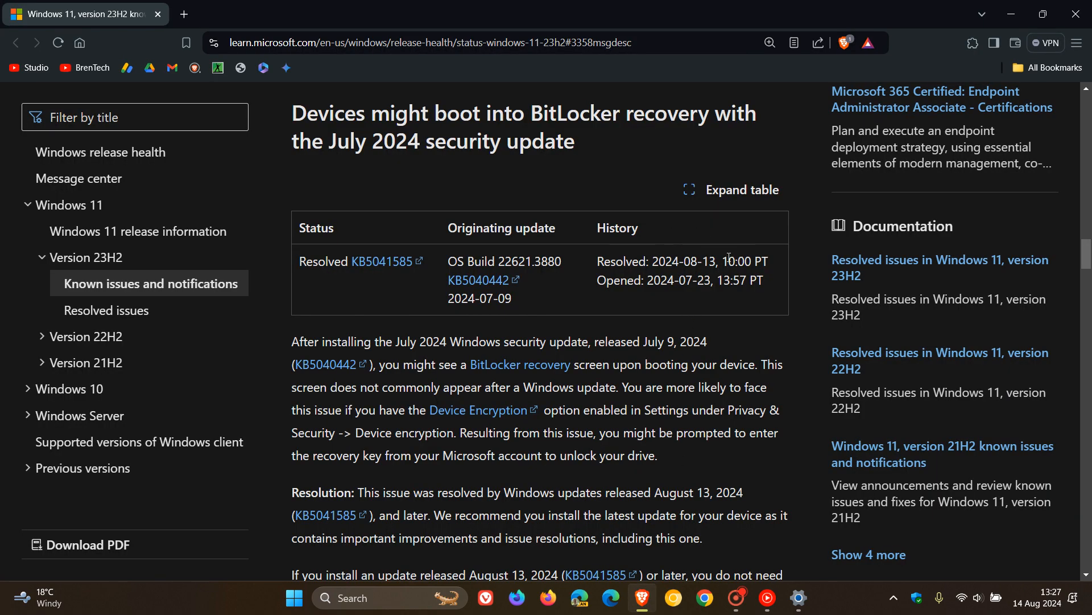
{"action": "mouse_move", "coordinate": [662, 187]}
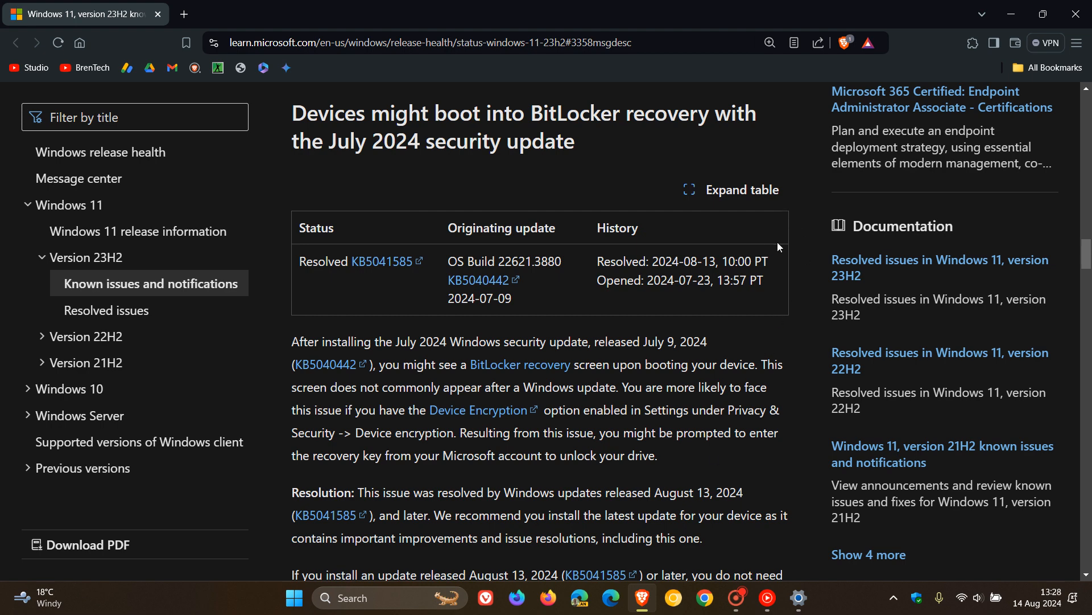
{"action": "mouse_move", "coordinate": [801, 261]}
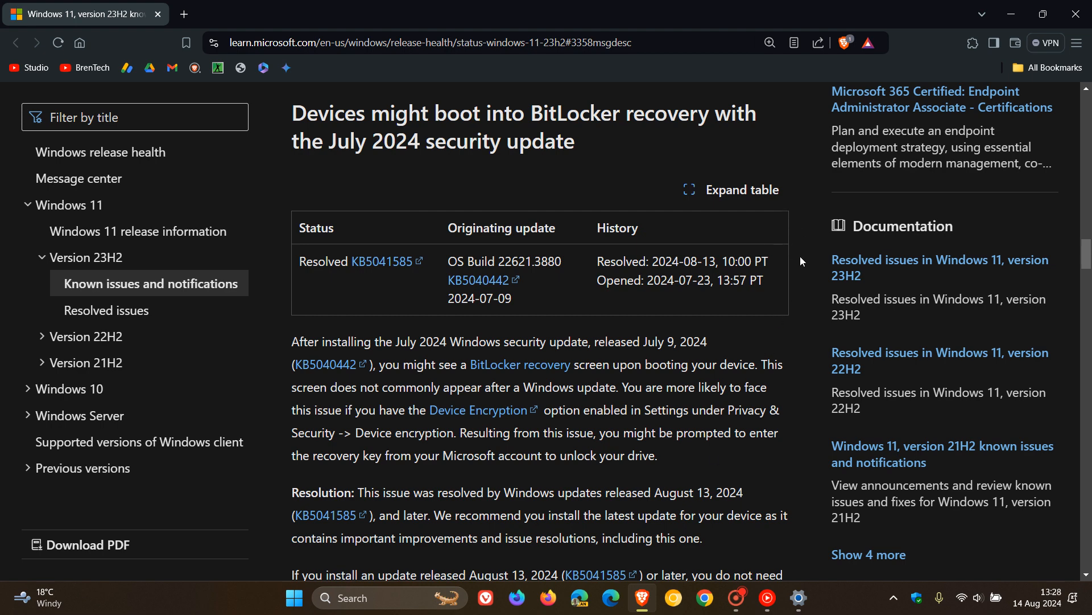
Scroll past the recovery-key guidance to the affected client and server platforms list
{"action": "scroll", "scroll_direction": "down", "scroll_amount": 3}
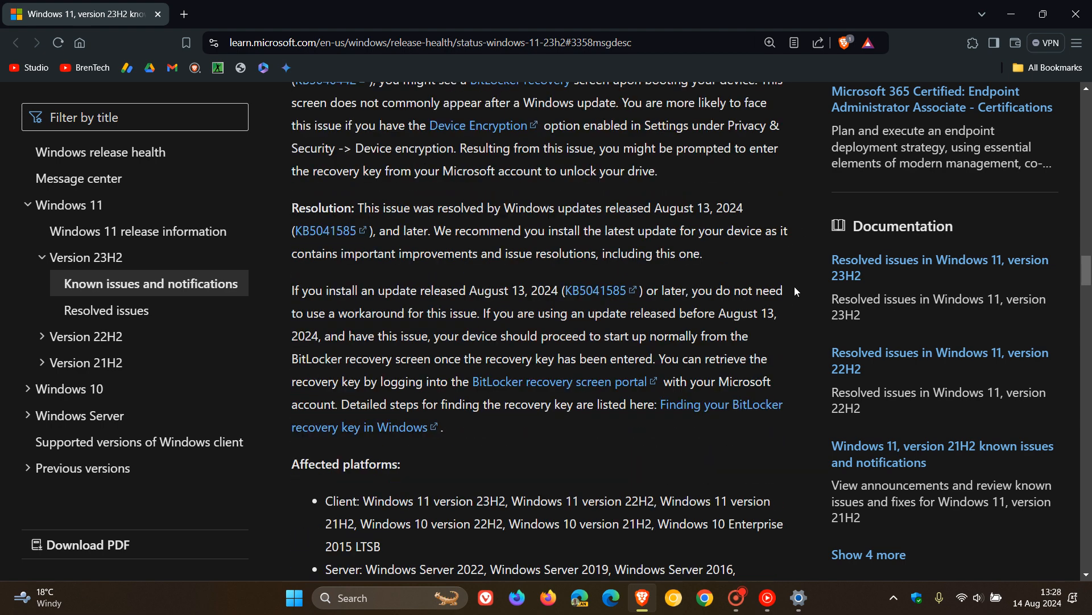
{"action": "mouse_move", "coordinate": [777, 351]}
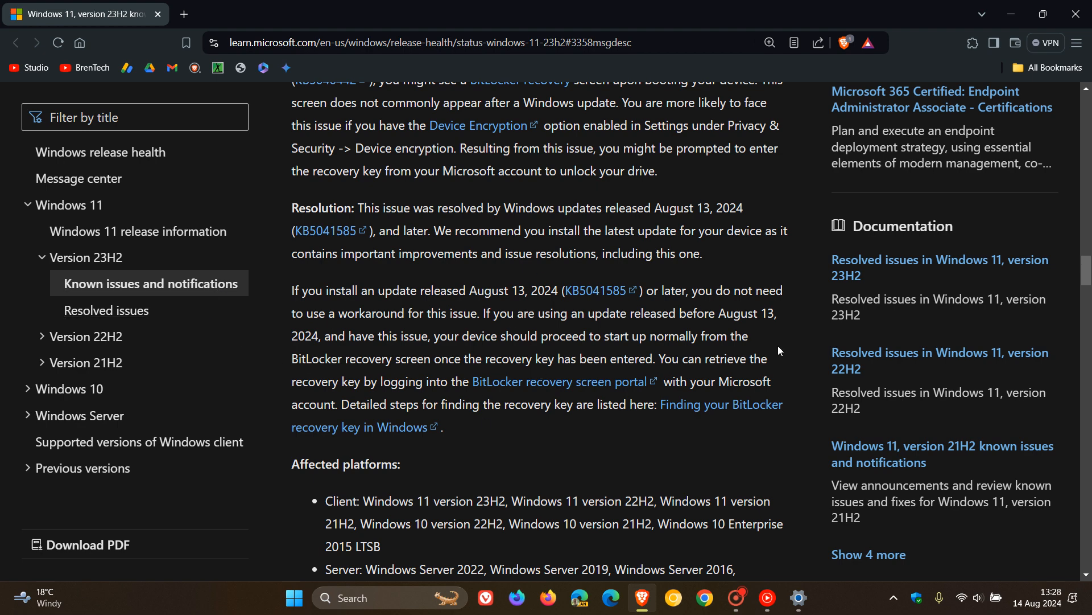
{"action": "mouse_move", "coordinate": [778, 334]}
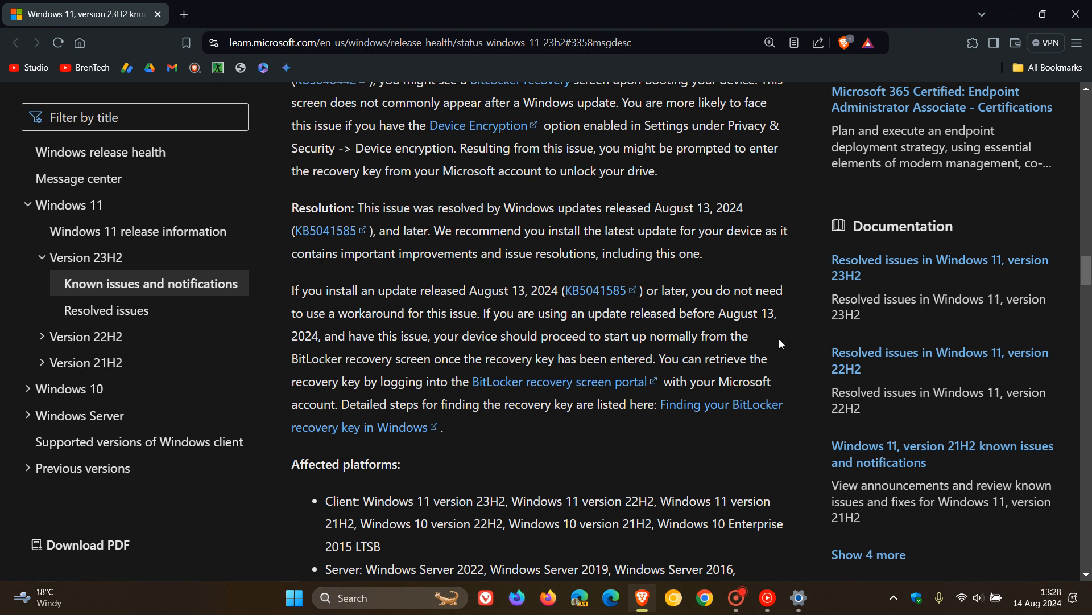
{"action": "mouse_move", "coordinate": [779, 368]}
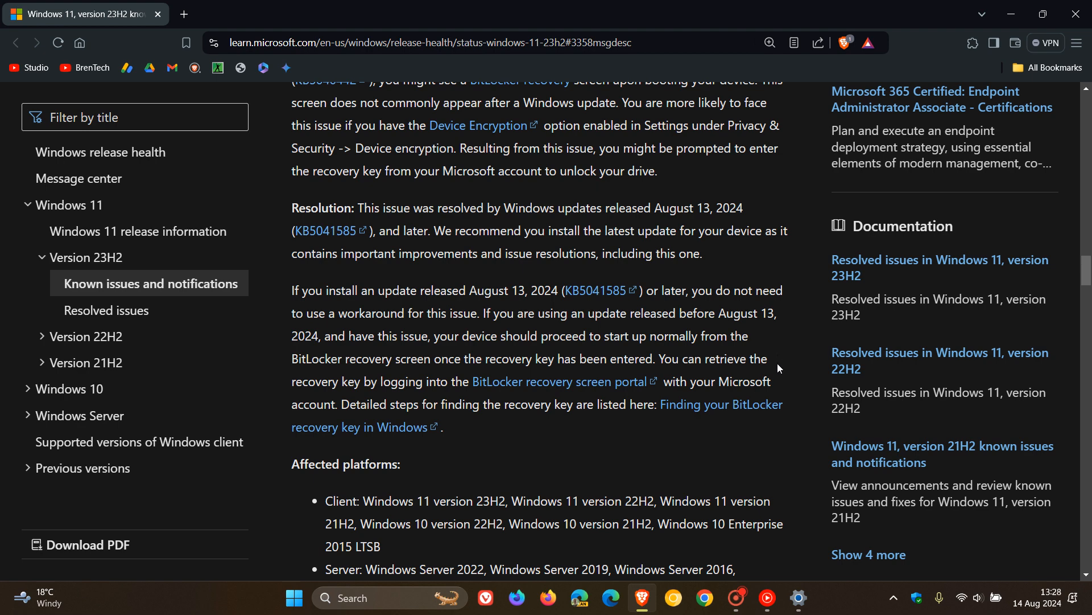
{"action": "mouse_move", "coordinate": [791, 390]}
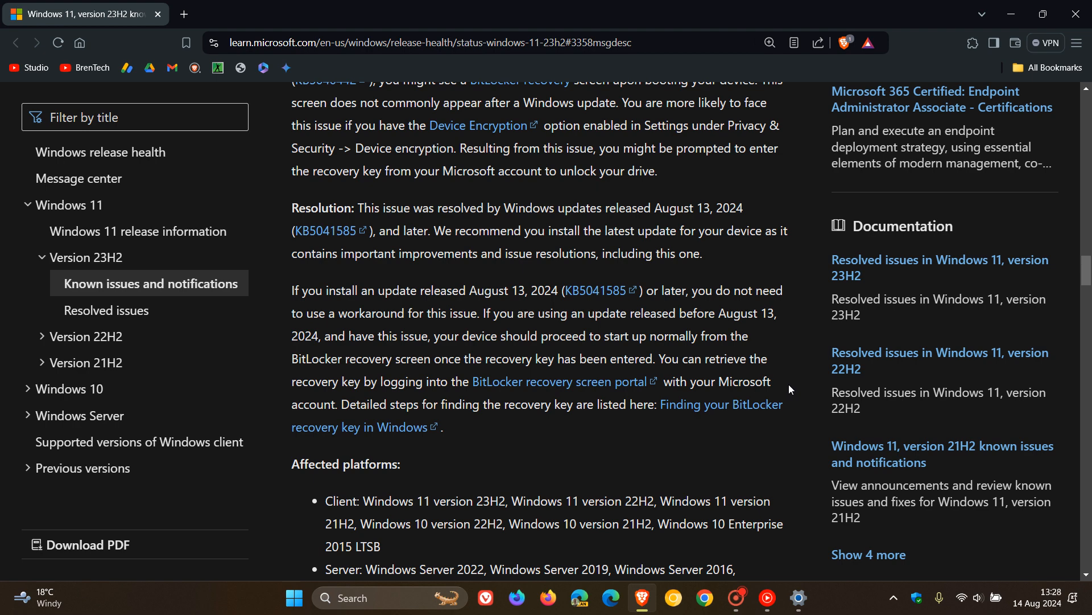
{"action": "mouse_move", "coordinate": [525, 405]}
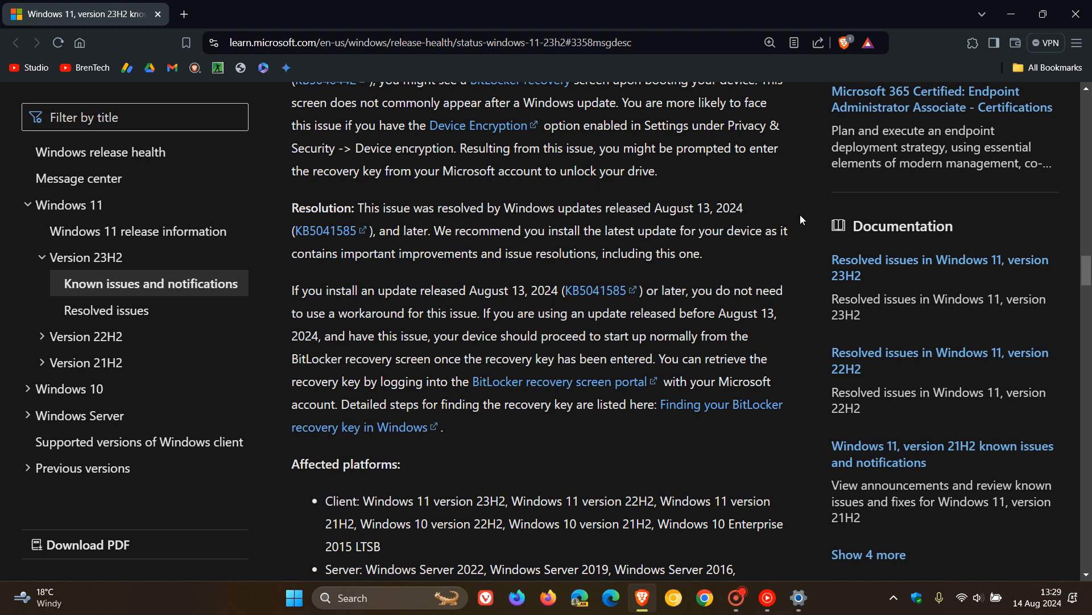
{"action": "mouse_move", "coordinate": [565, 382]}
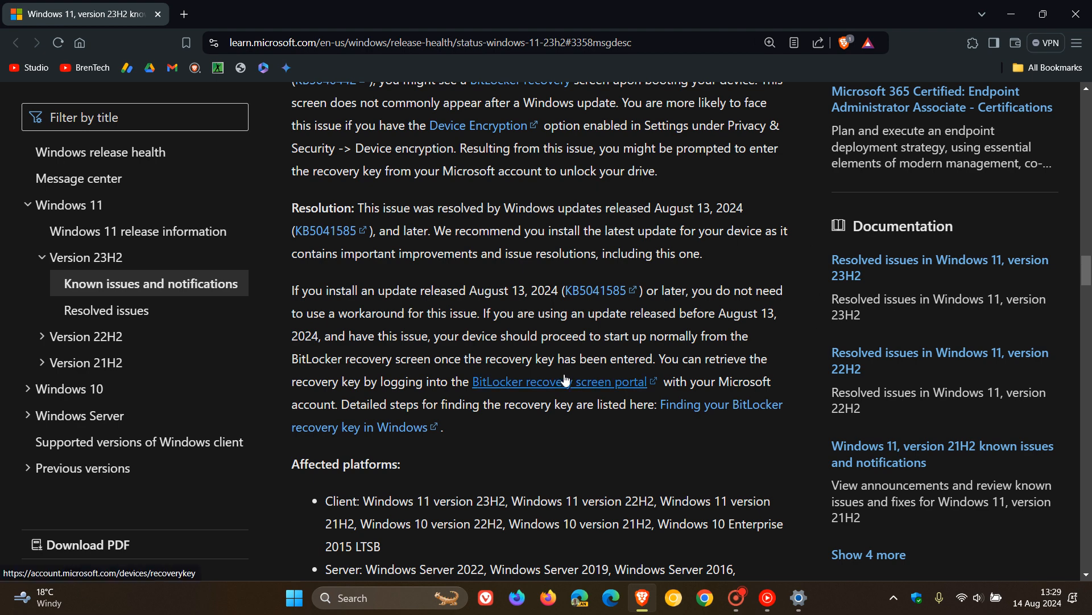
{"action": "scroll", "scroll_direction": "down", "scroll_amount": 3}
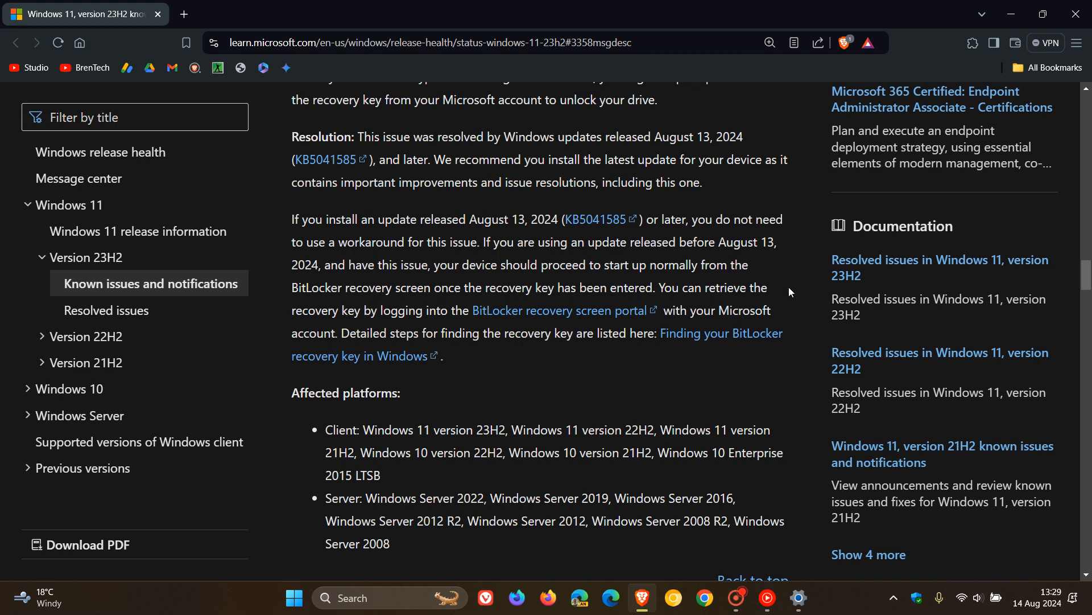
{"action": "scroll", "scroll_direction": "down", "scroll_amount": 3}
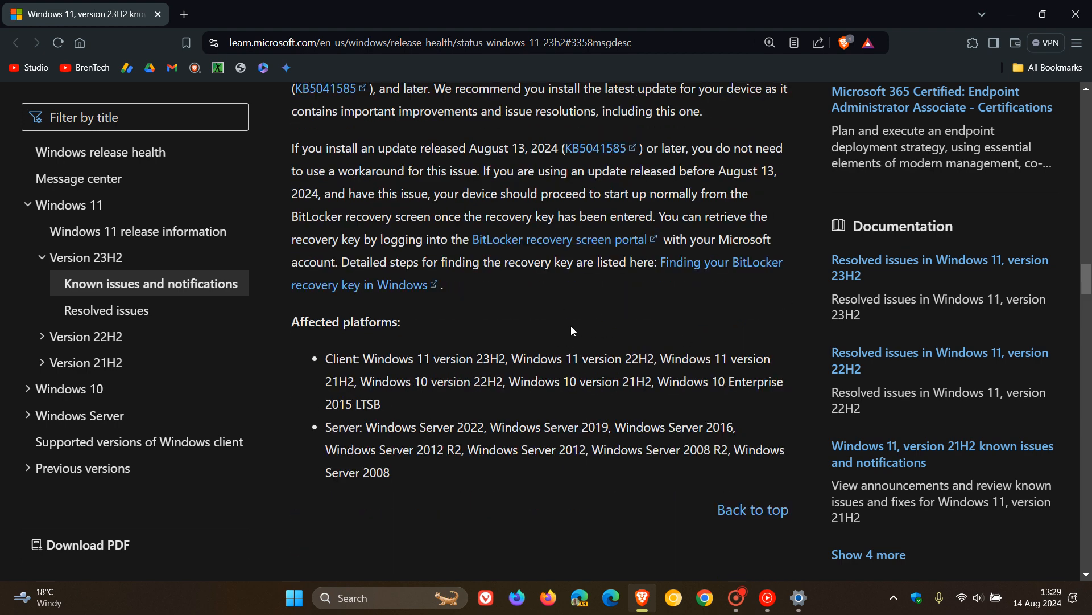
{"action": "mouse_move", "coordinate": [542, 498]}
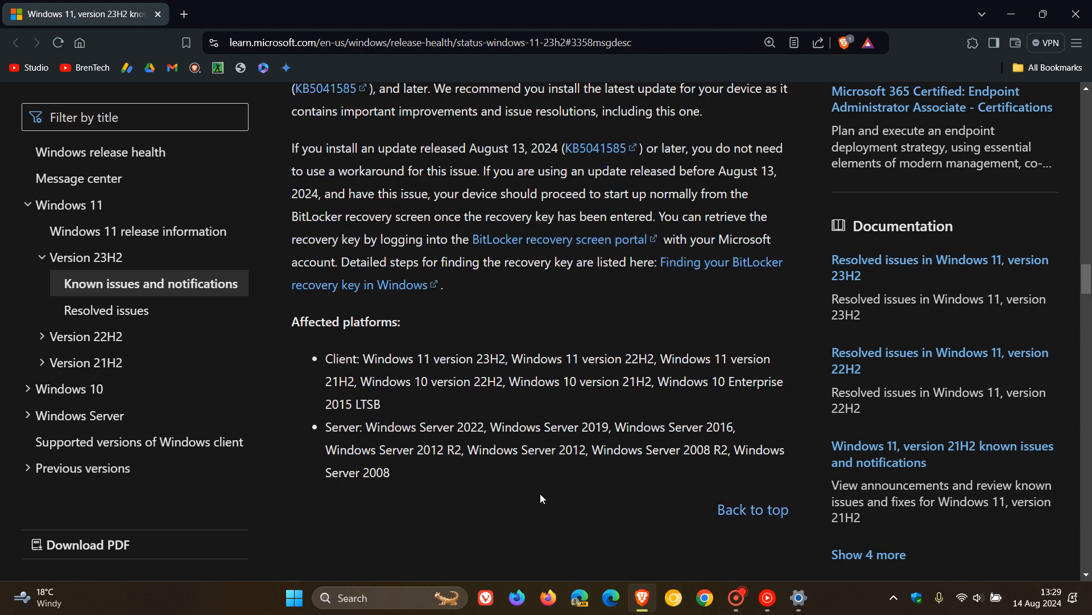